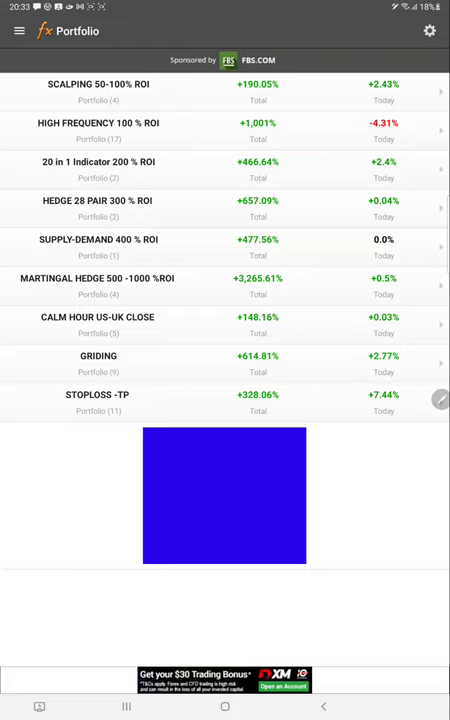
mouse_move(351, 45)
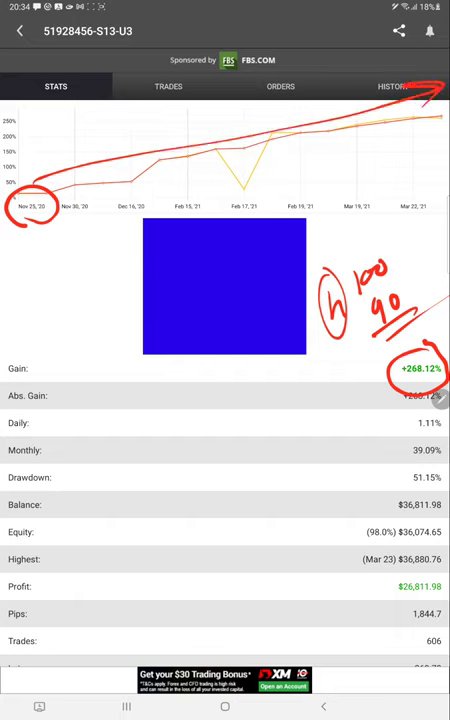
mouse_move(350, 45)
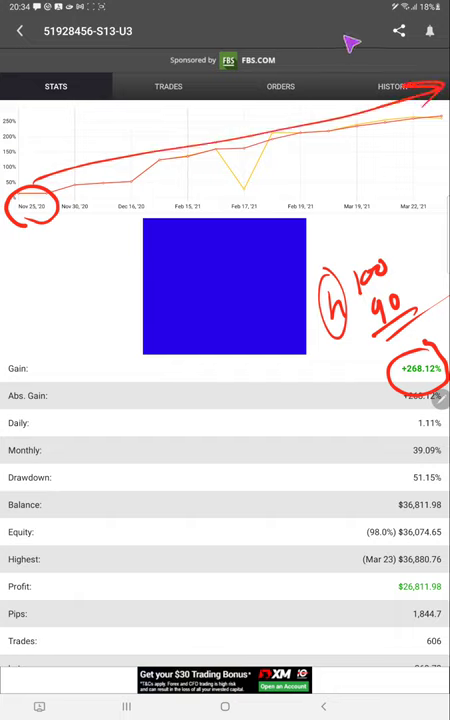
scroll("down", 3)
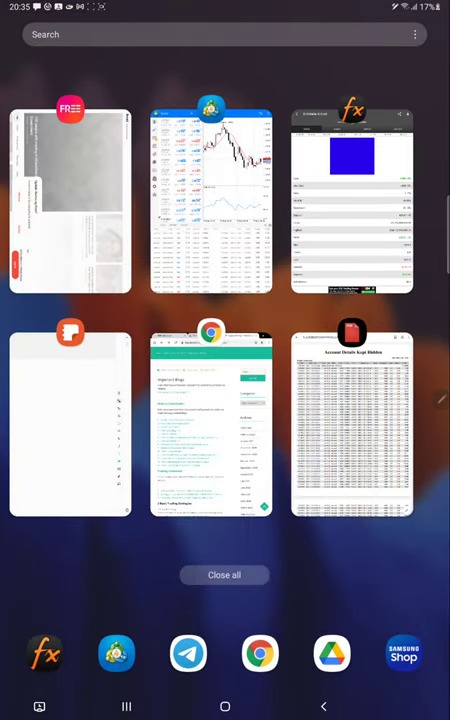
Switch from Recents to MetaTrader 4, showing trade history from the 2020.11.25 deposit.
left_click(210, 200)
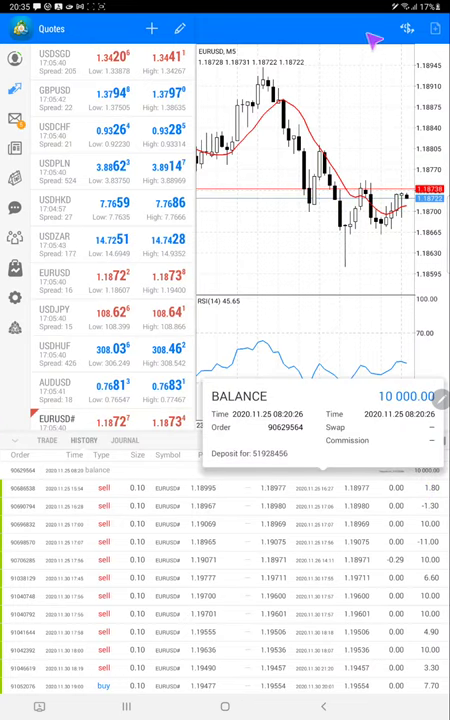
mouse_move(290, 448)
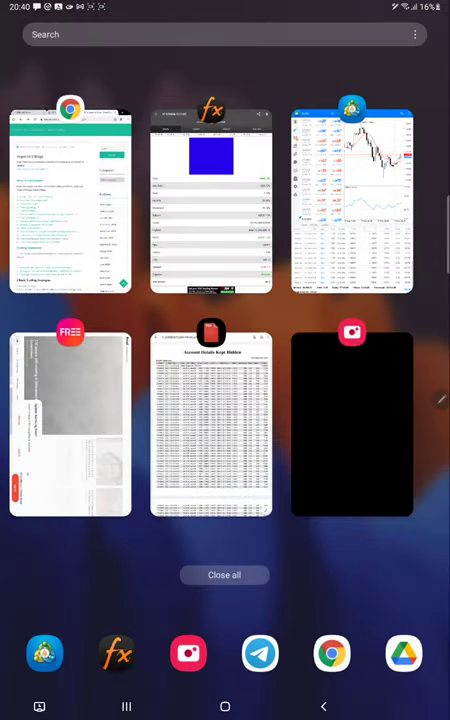
Bring Myfxbook back to the foreground and return to the portfolio list.
left_click(211, 200)
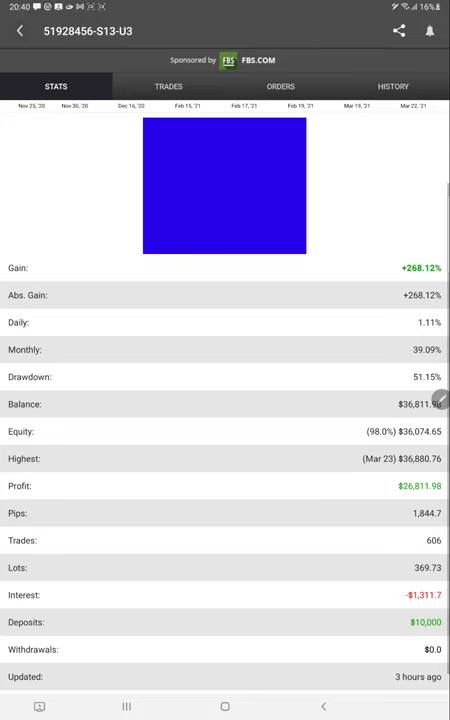
left_click(18, 31)
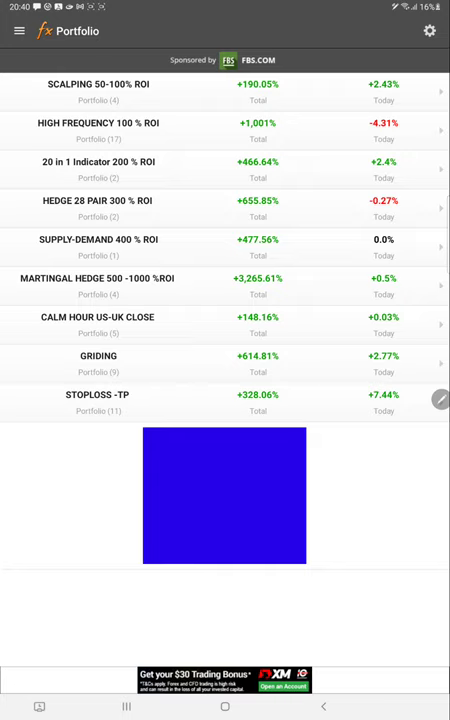
mouse_move(342, 468)
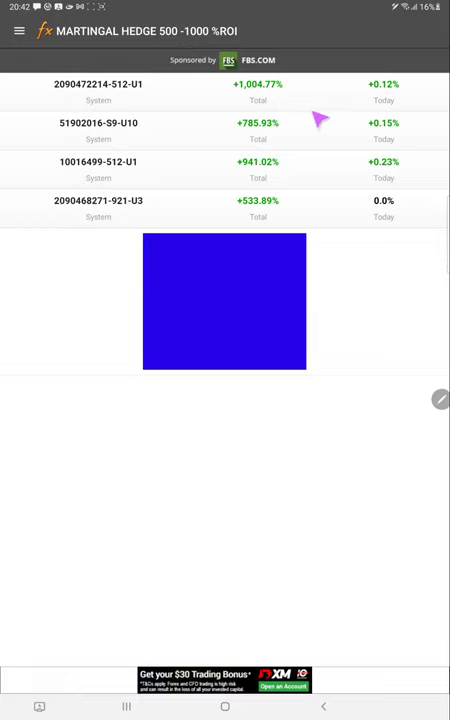
mouse_move(330, 222)
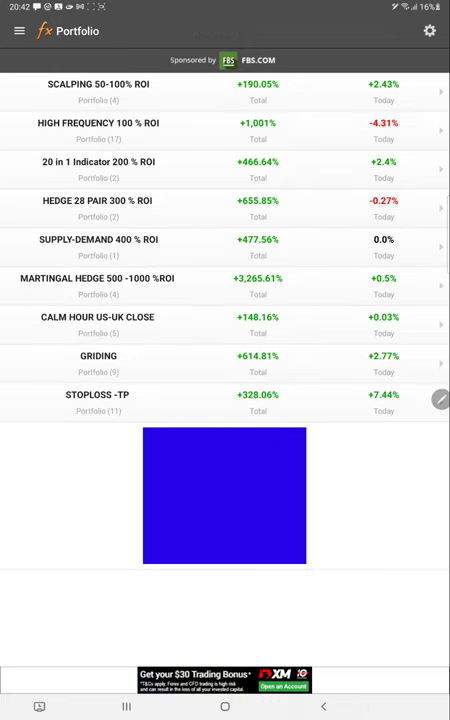
left_click(100, 161)
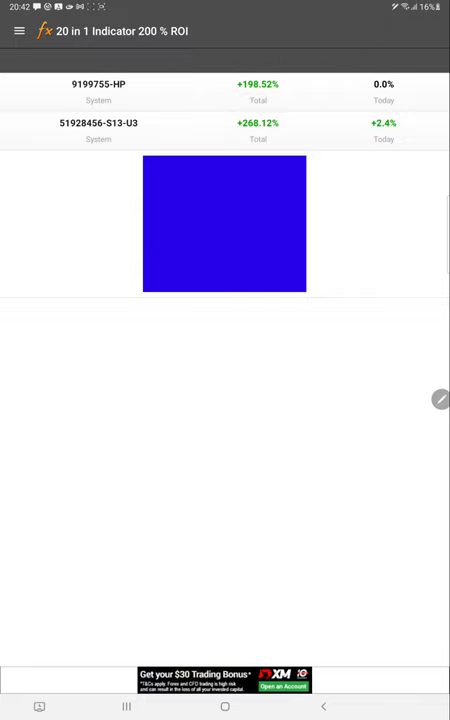
left_click(98, 130)
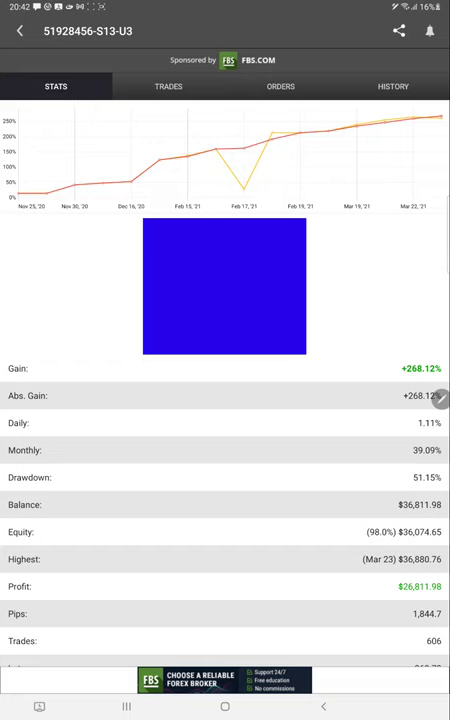
left_click(224, 706)
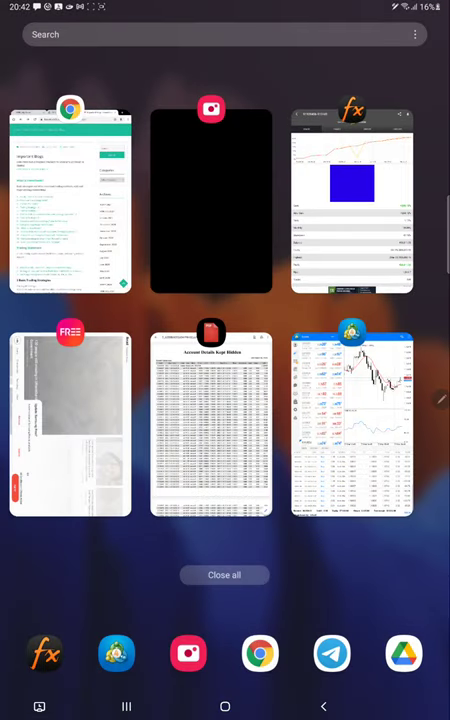
Switch to the PDF account statement and scroll down to its summary.
left_click(211, 420)
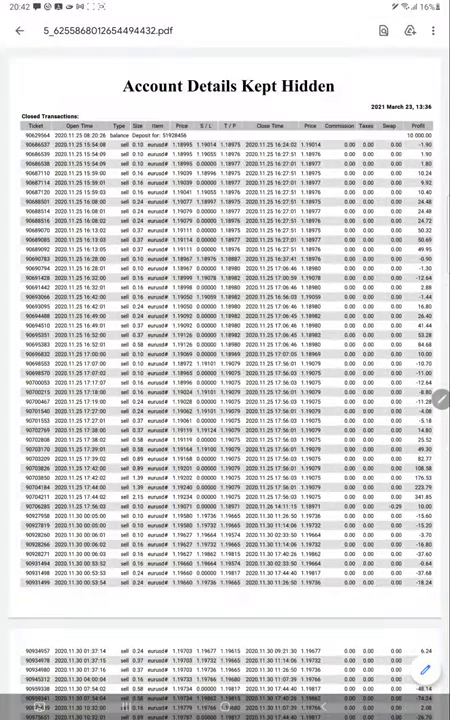
scroll("down", 3)
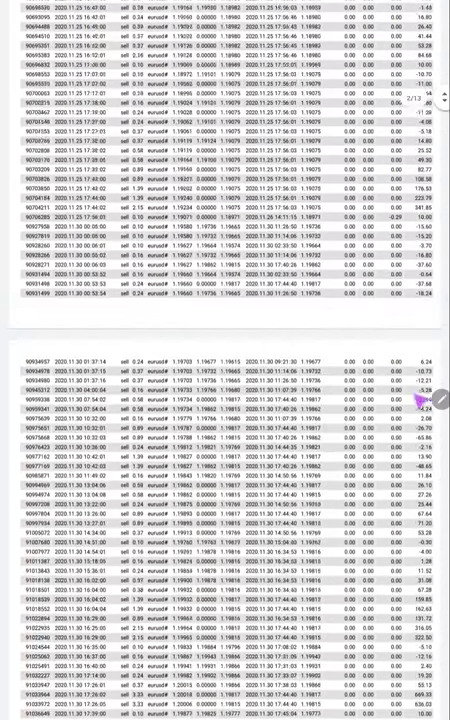
scroll("down", 3)
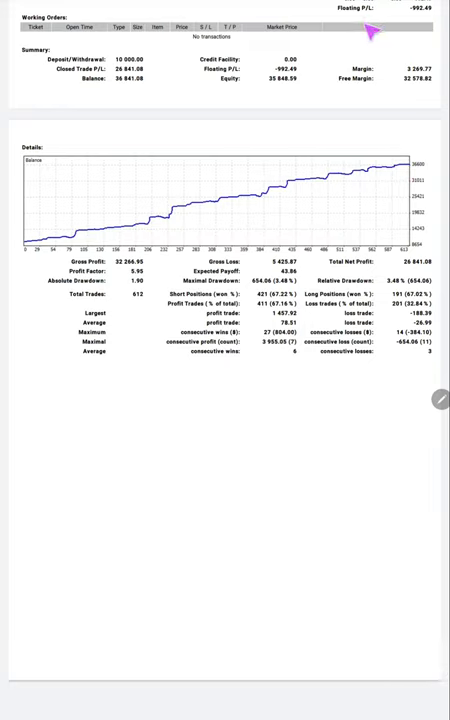
mouse_move(372, 35)
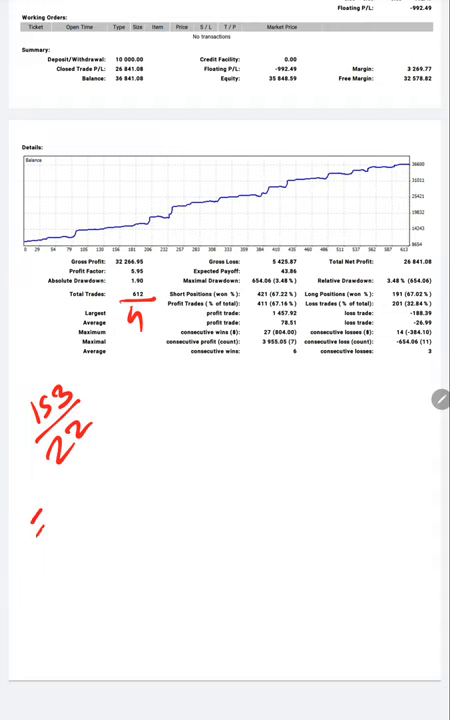
Handwrite notes: 7 trades, risk/reward 78/27 = 2.9, breakeven 25%.
left_click_drag(50, 540, 75, 505)
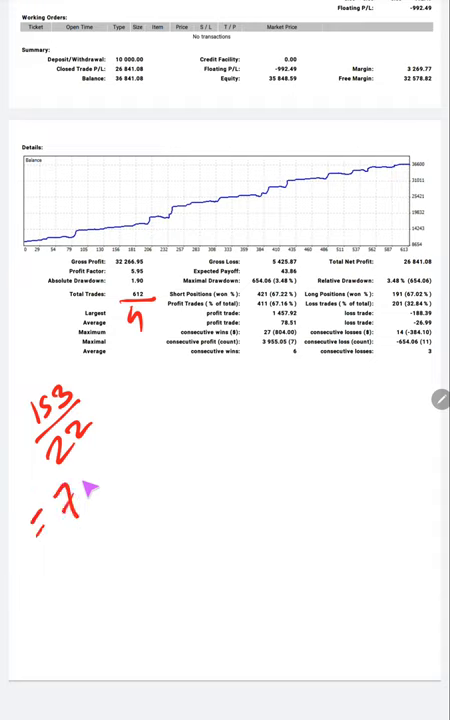
type("trades")
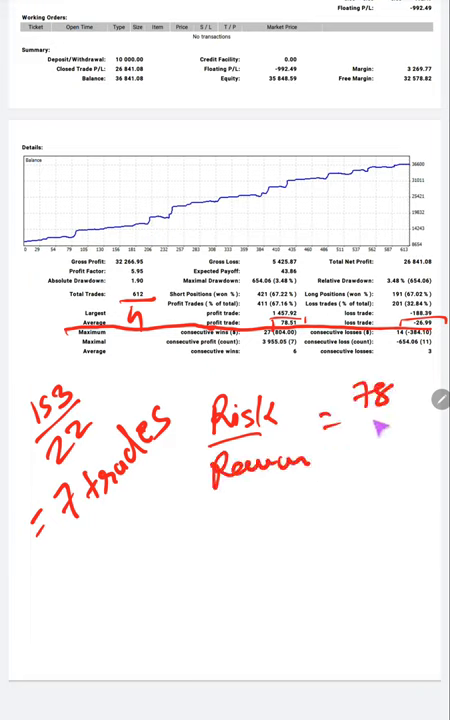
type("27")
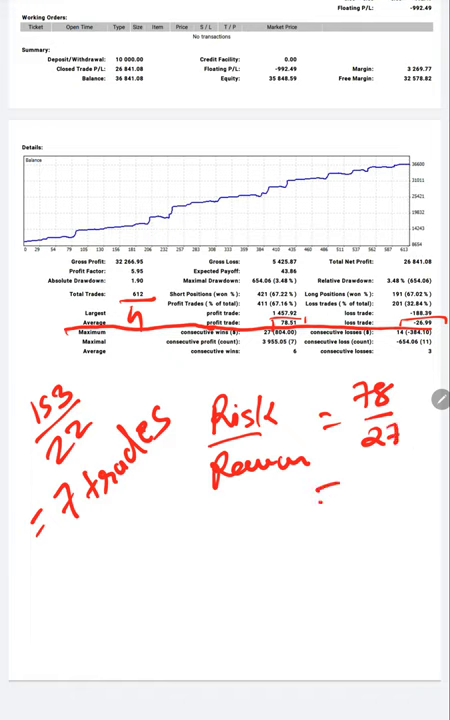
type("=2.9")
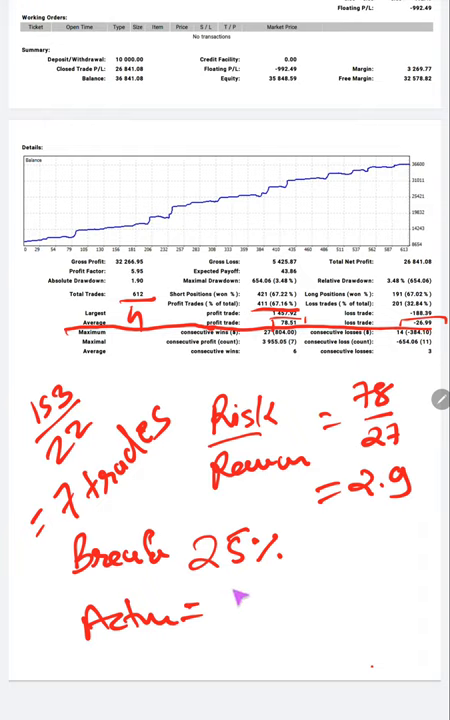
Write 'Actual = 67' and an underlined '42%' beneath the breakeven note.
type("67")
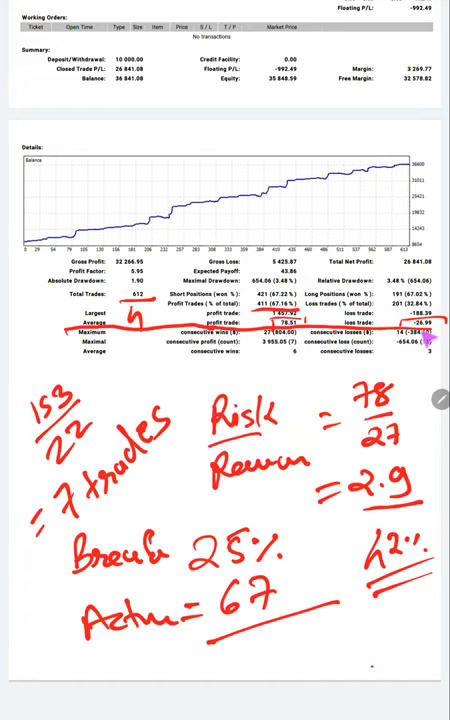
mouse_move(430, 337)
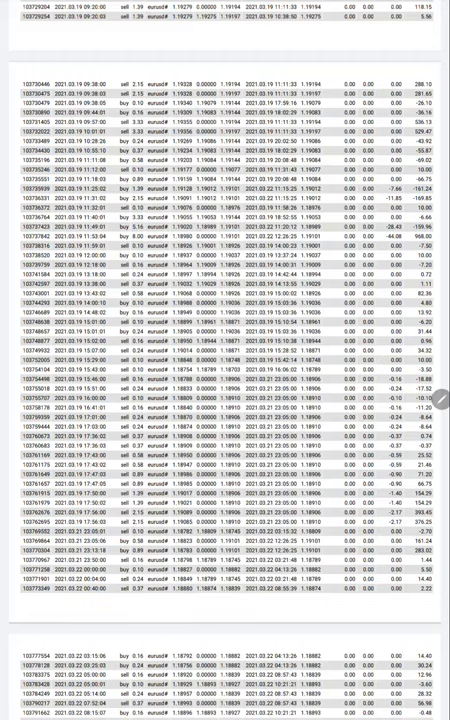
Mark the drawdown figures on the statement summary, clear them, and open recent apps.
scroll("down", 3)
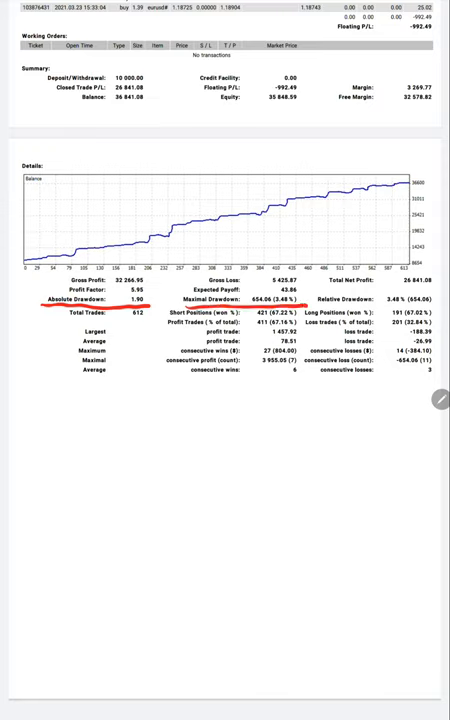
left_click_drag(215, 435, 285, 445)
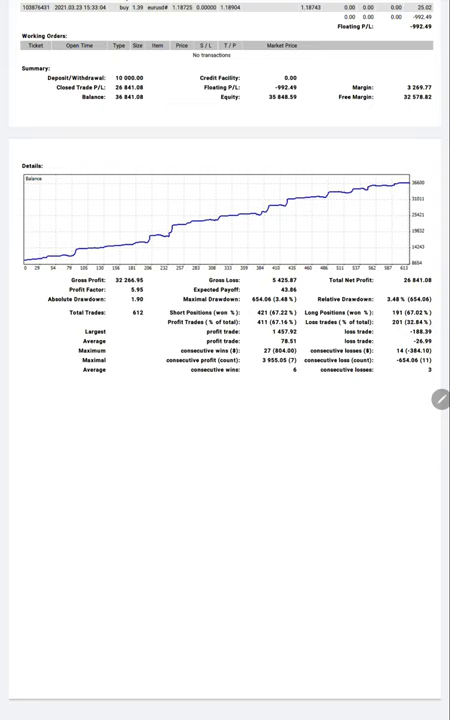
scroll("down", 3)
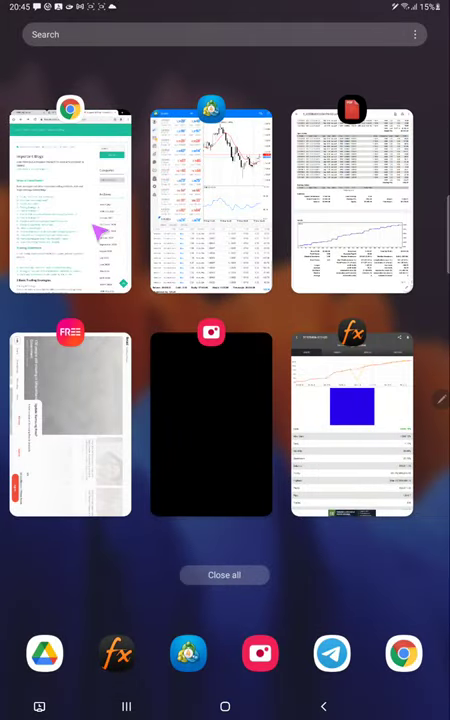
Return to the ForexTrade1 blog in Chrome and open the Profitable Forex Trading Strategies post.
left_click(70, 195)
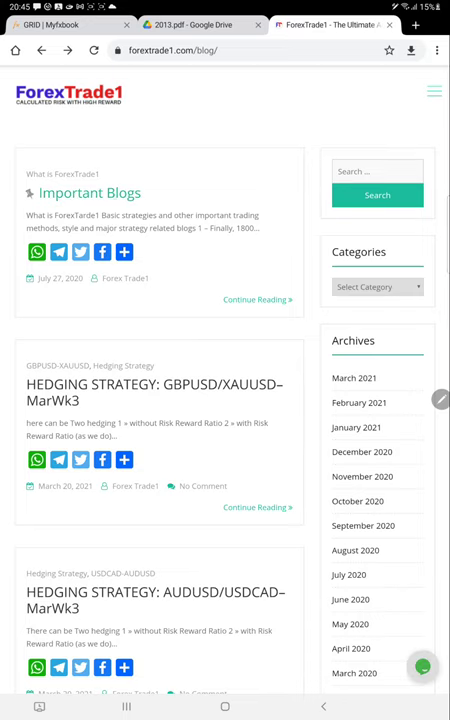
left_click(89, 192)
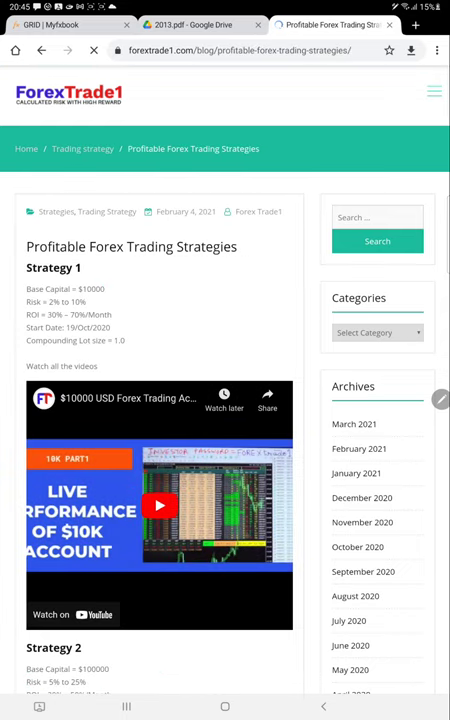
scroll("down", 3)
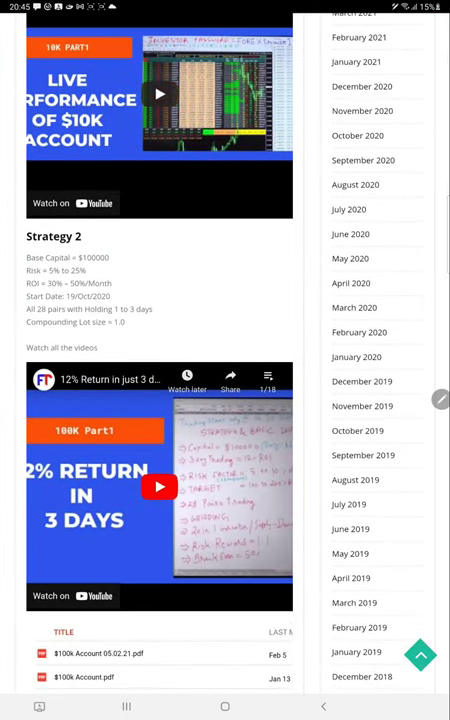
View Strategy 2's video playlist, then scroll down to Strategy 4's statement list.
left_click(267, 377)
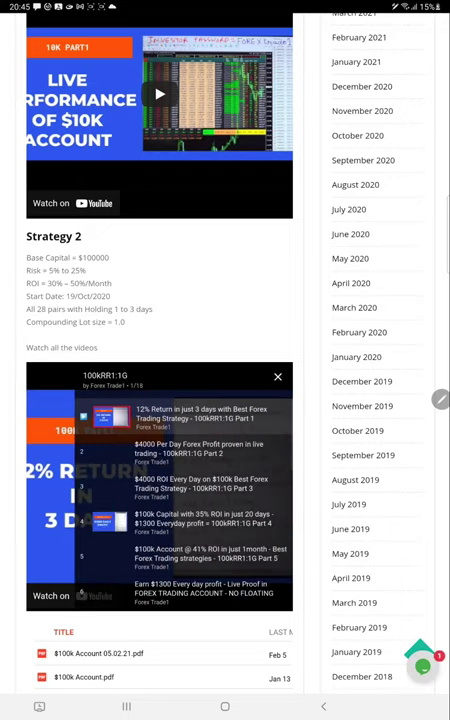
scroll("down", 3)
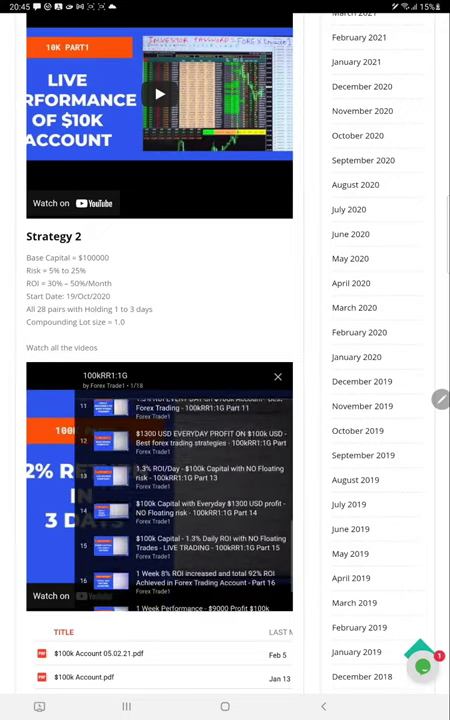
scroll("down", 3)
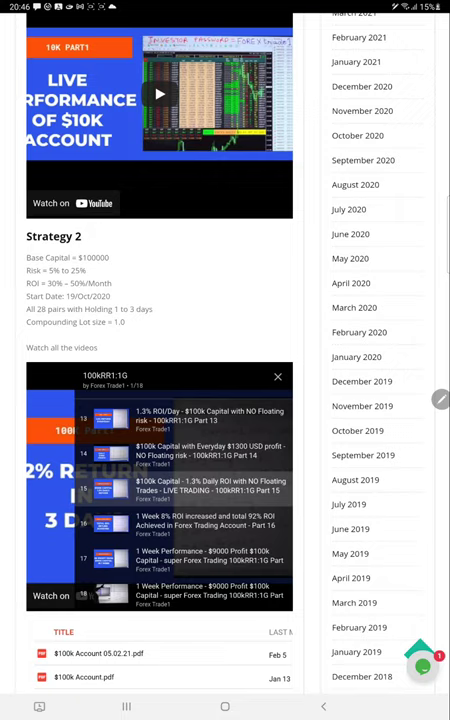
left_click(278, 377)
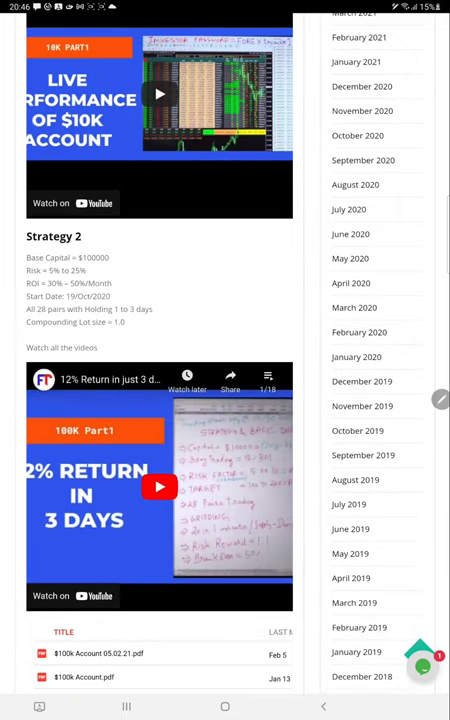
scroll("down", 3)
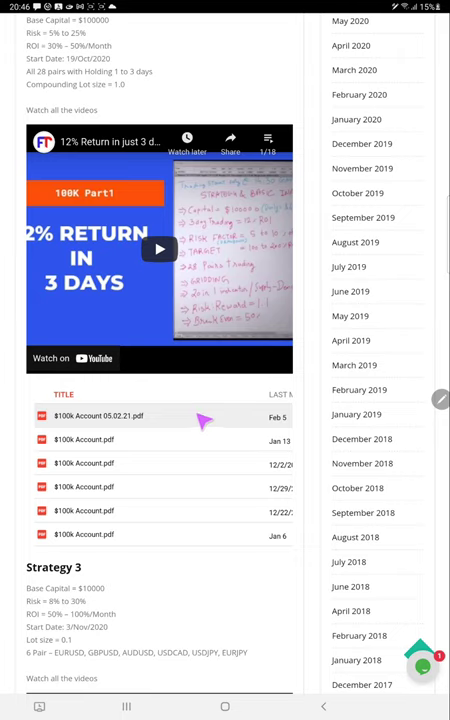
scroll("down", 3)
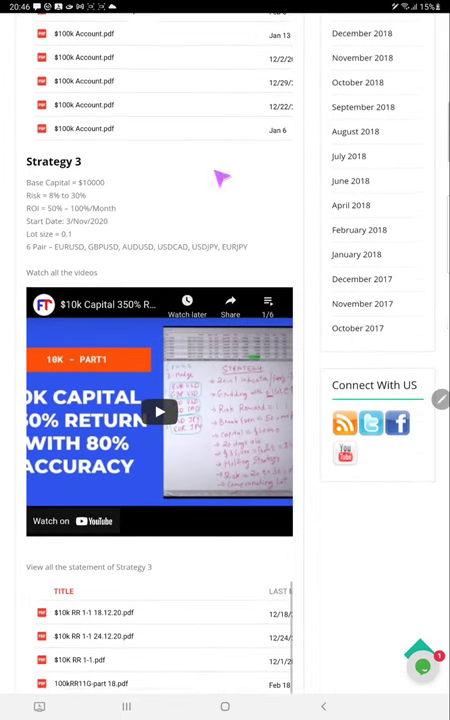
scroll("down", 3)
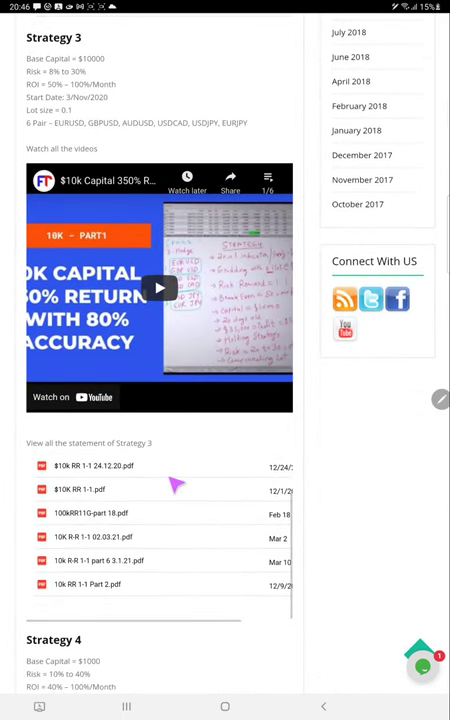
scroll("down", 3)
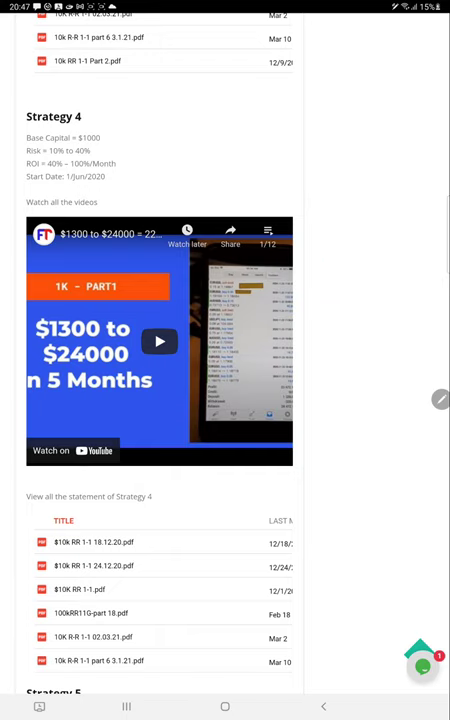
Scroll past Strategies 5–10 to MyFXBook Portfolio and Fxblue Portfolio 1 (2,696,233.65 balance).
scroll("down", 3)
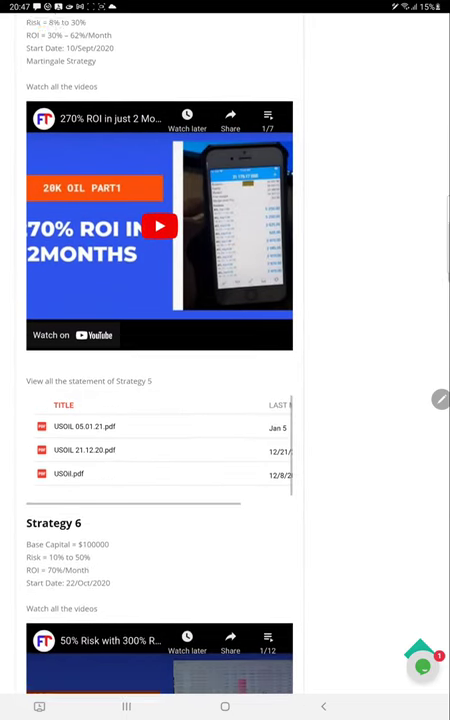
scroll("down", 3)
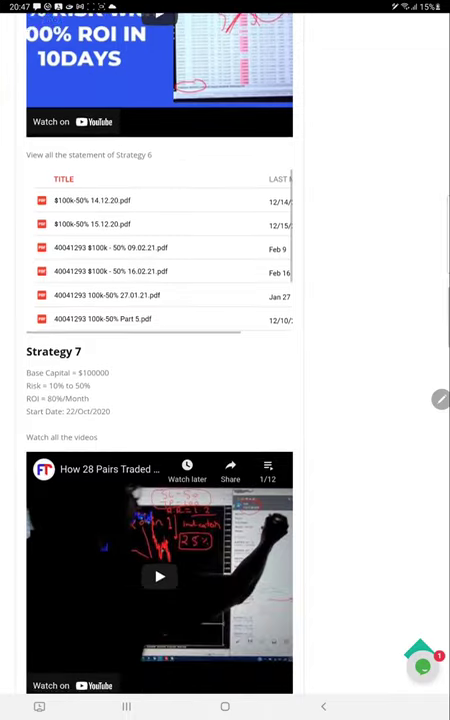
scroll("down", 3)
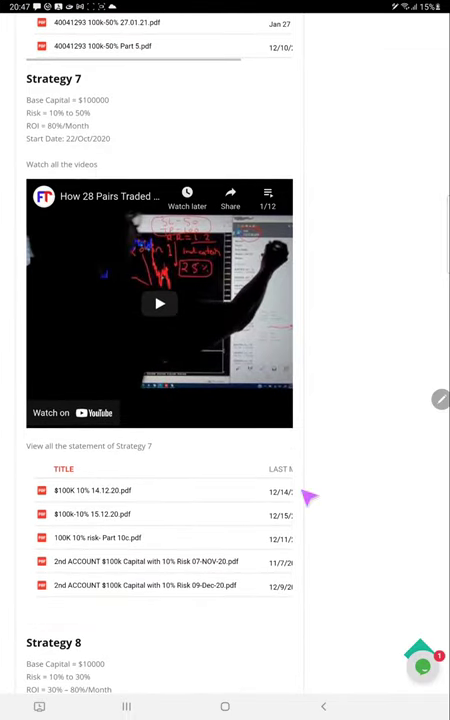
scroll("down", 3)
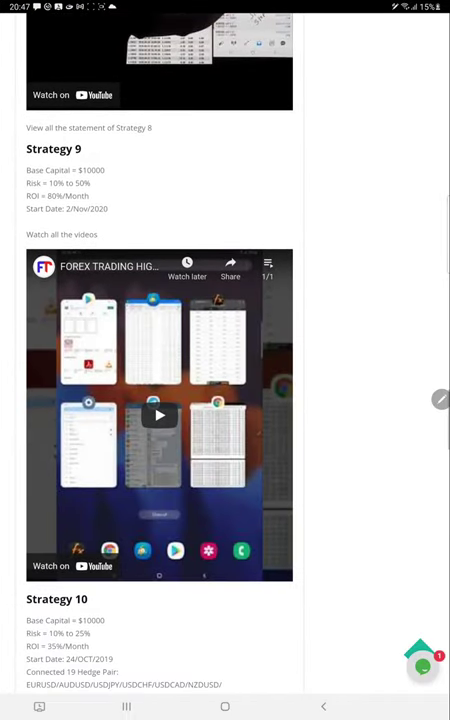
scroll("down", 3)
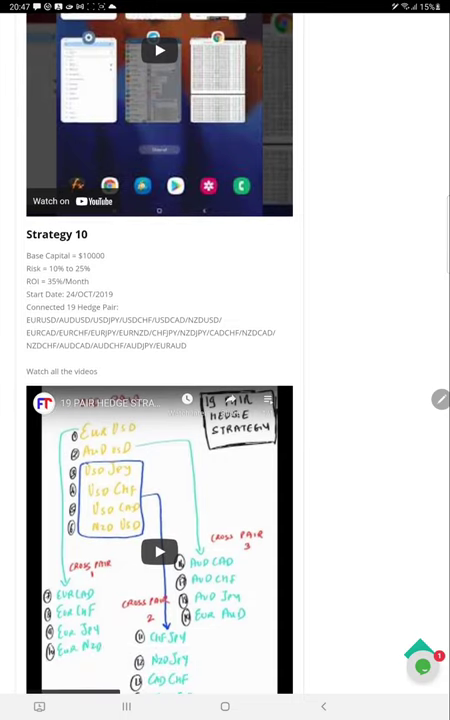
scroll("down", 3)
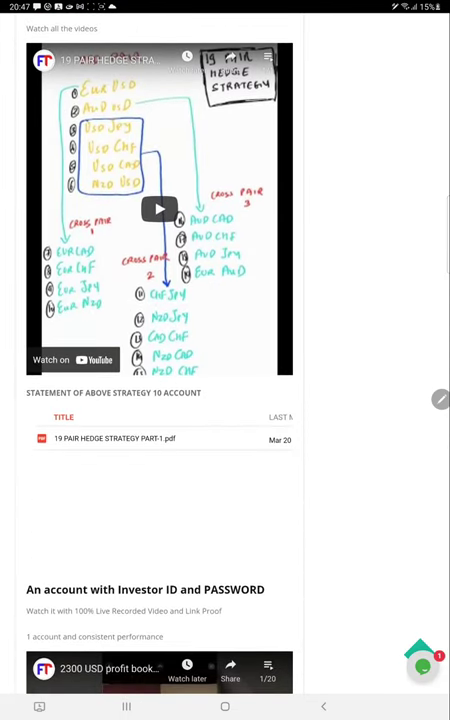
scroll("down", 3)
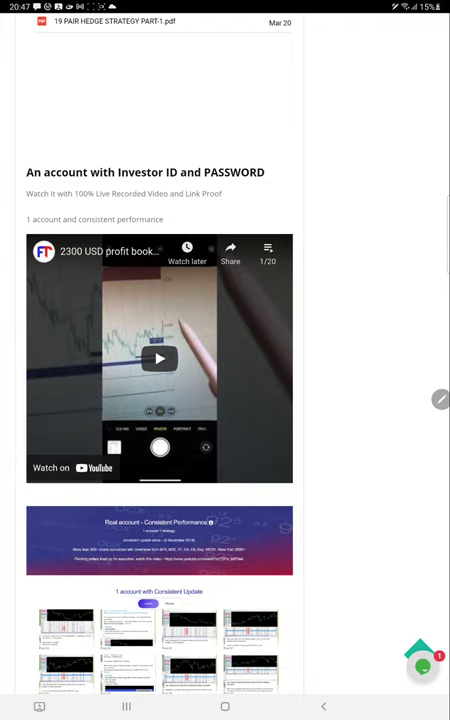
scroll("down", 3)
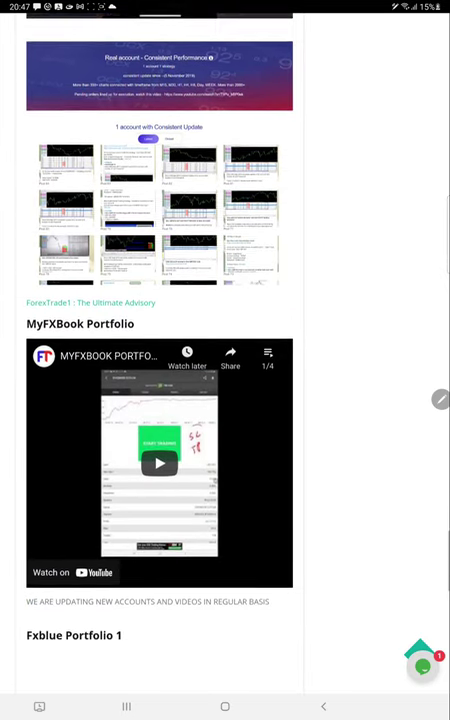
scroll("down", 3)
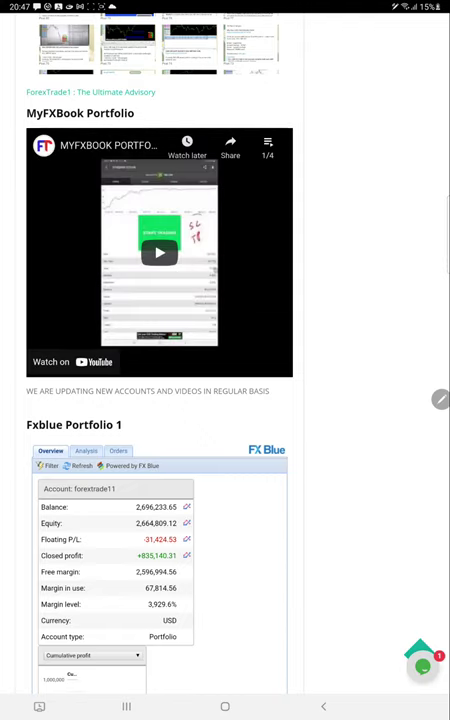
scroll("down", 3)
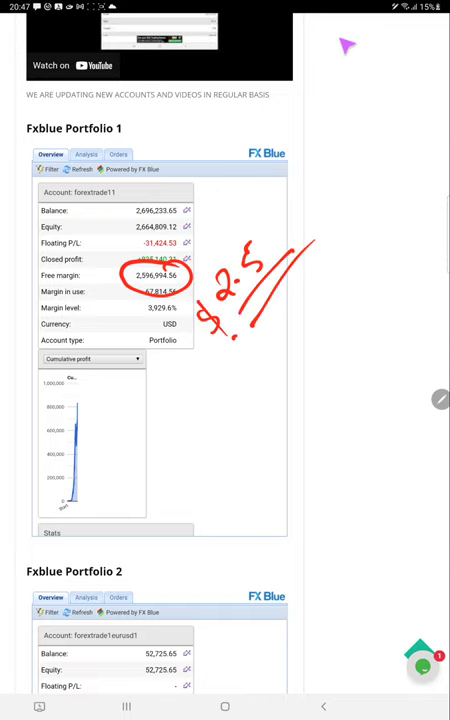
scroll("down", 3)
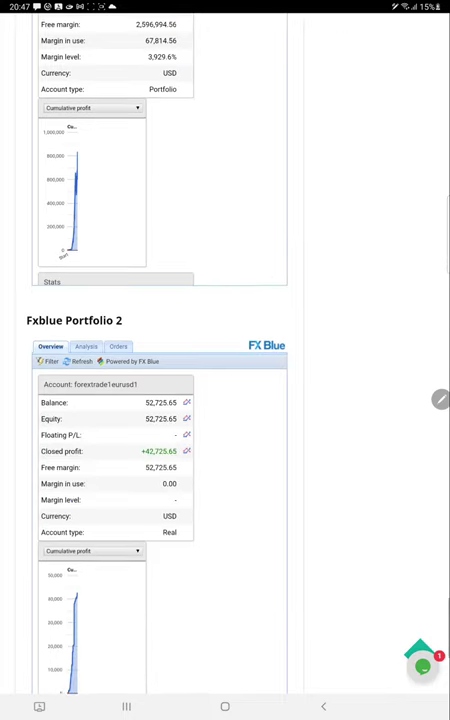
scroll("down", 3)
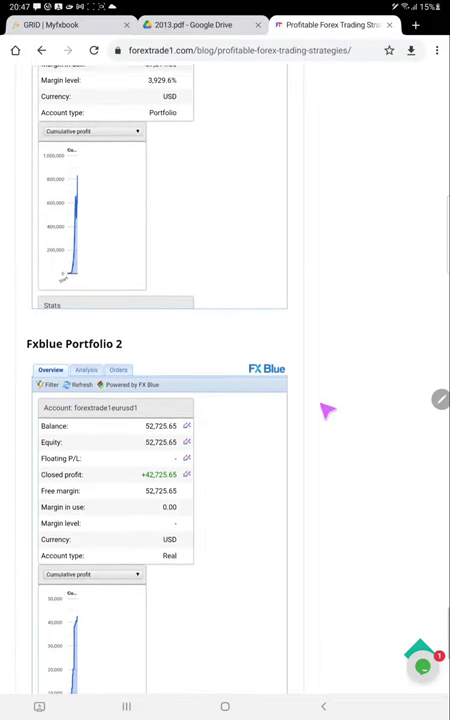
scroll("up", 3)
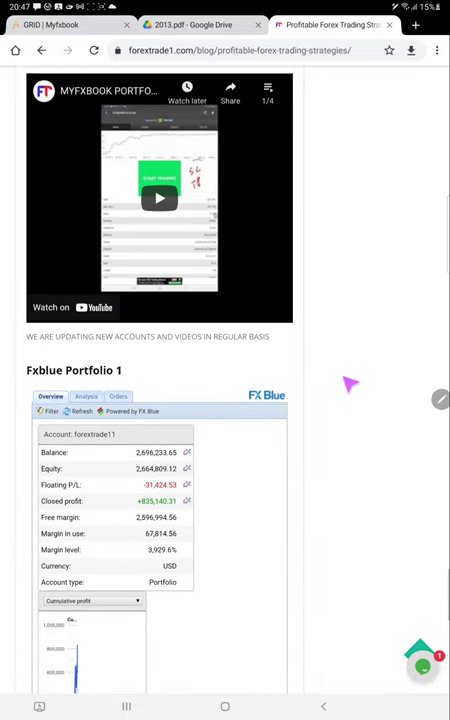
scroll("up", 3)
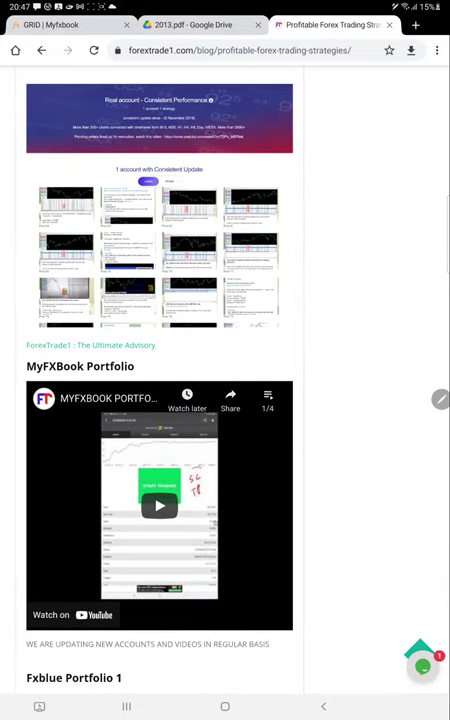